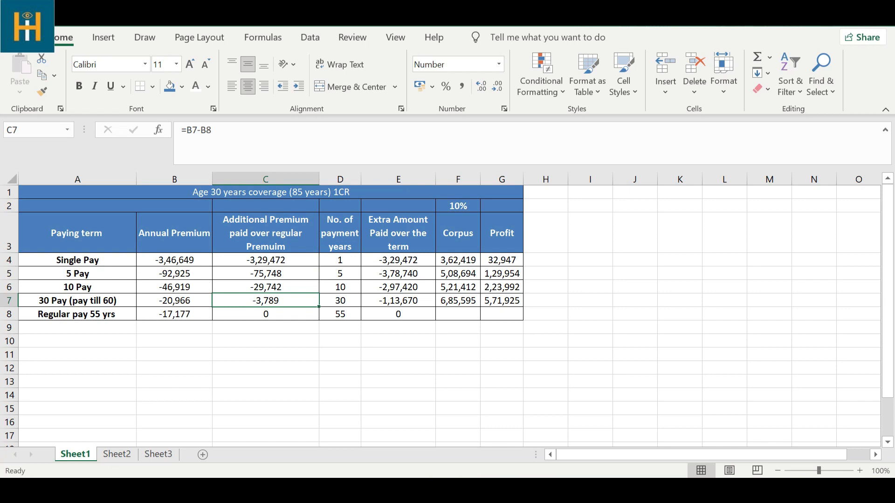
# Step: Review the extra premium, payment years and extra amount formulas and the 10% rate in F2
pyautogui.click(339, 287)
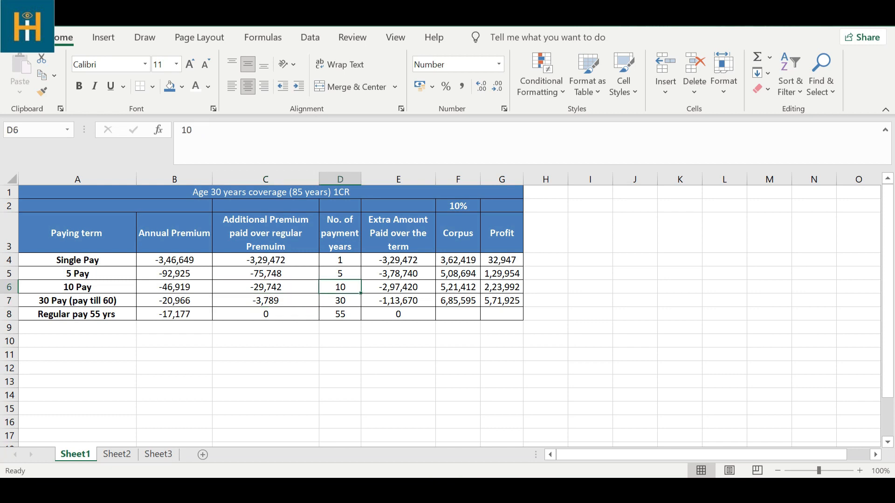
pyautogui.click(265, 314)
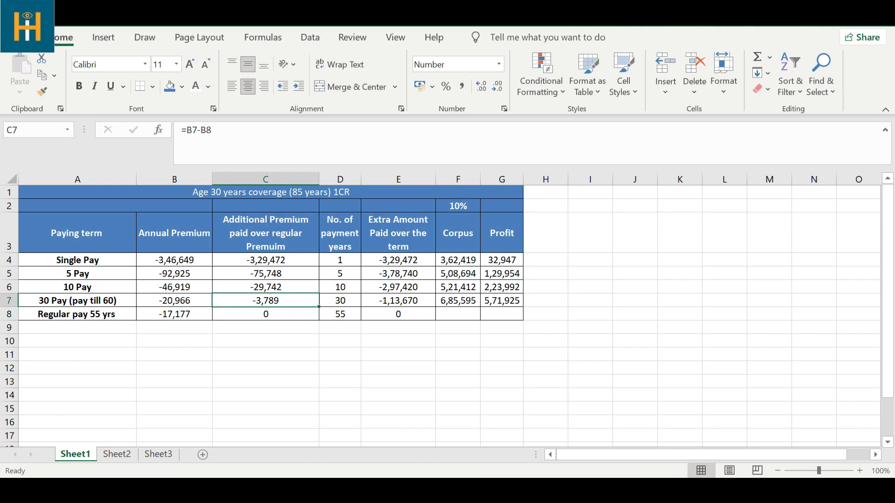
pyautogui.click(397, 232)
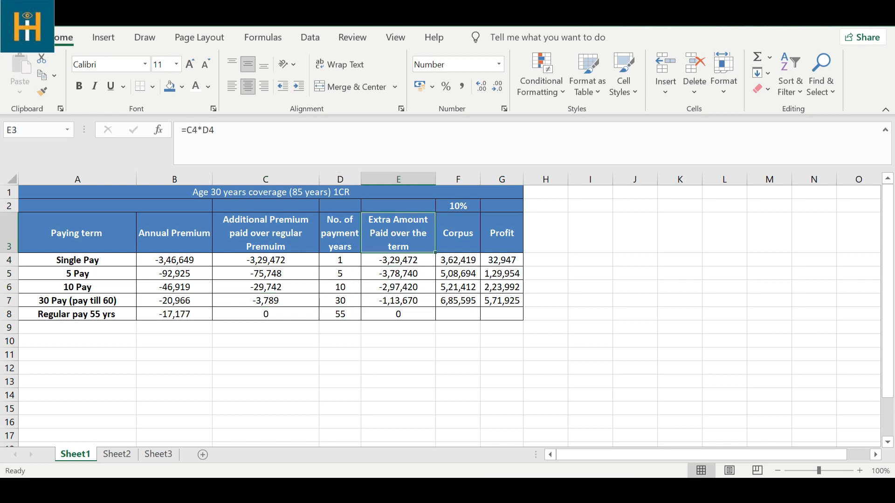
pyautogui.click(457, 206)
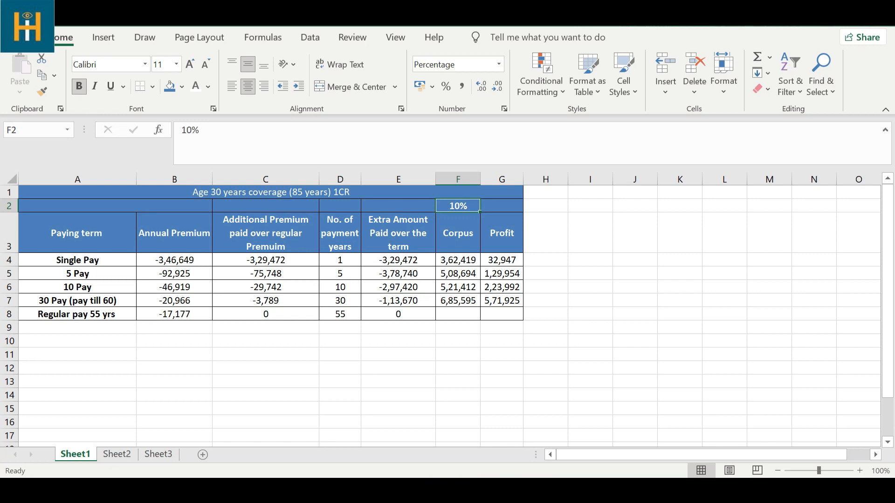
pyautogui.click(397, 205)
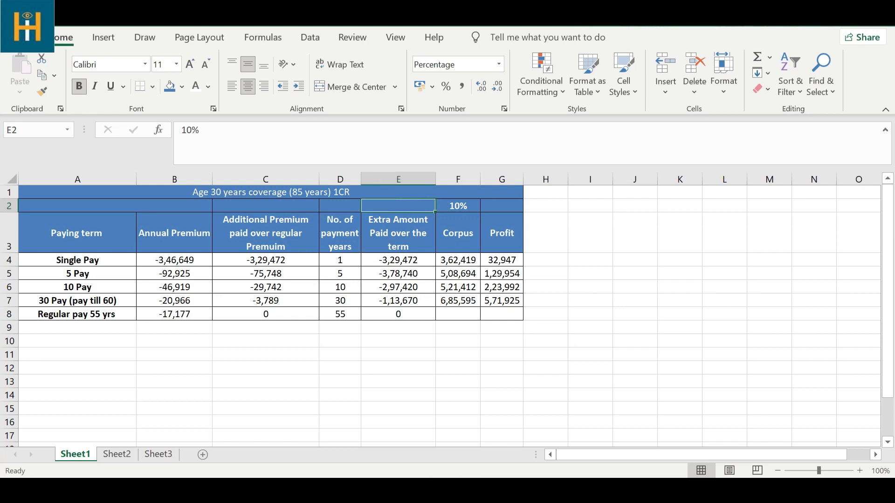
pyautogui.click(265, 260)
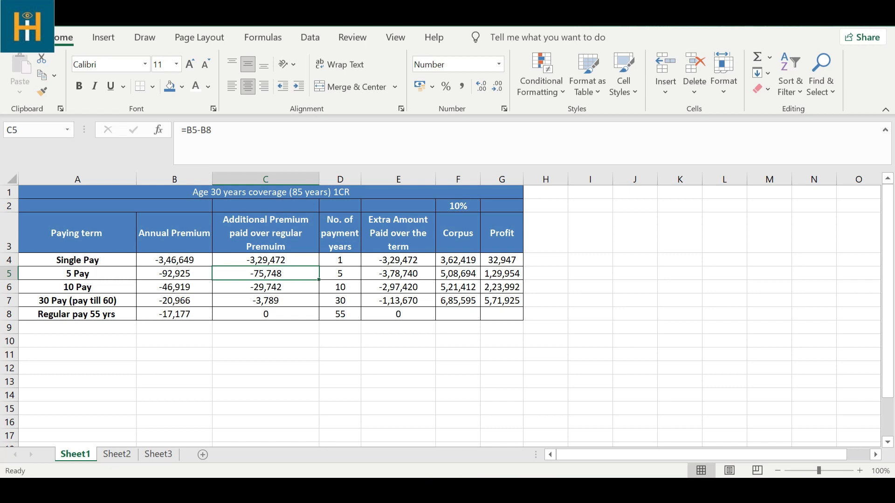
pyautogui.click(340, 274)
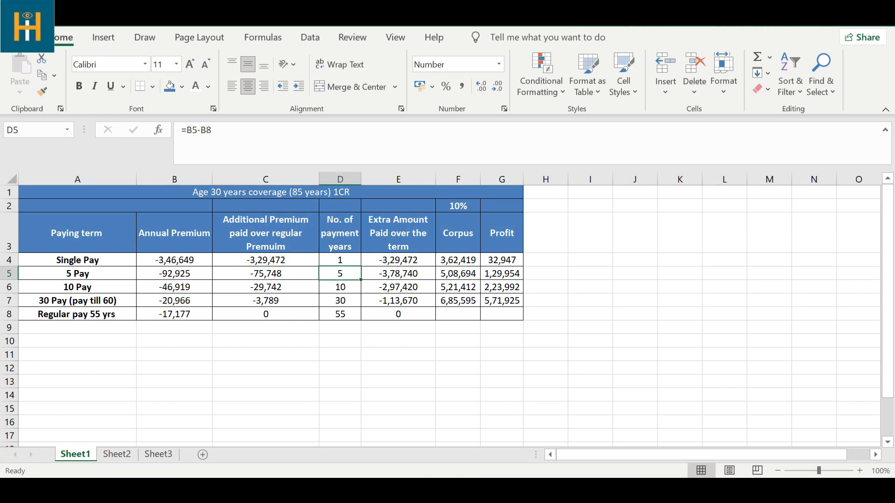
pyautogui.click(397, 274)
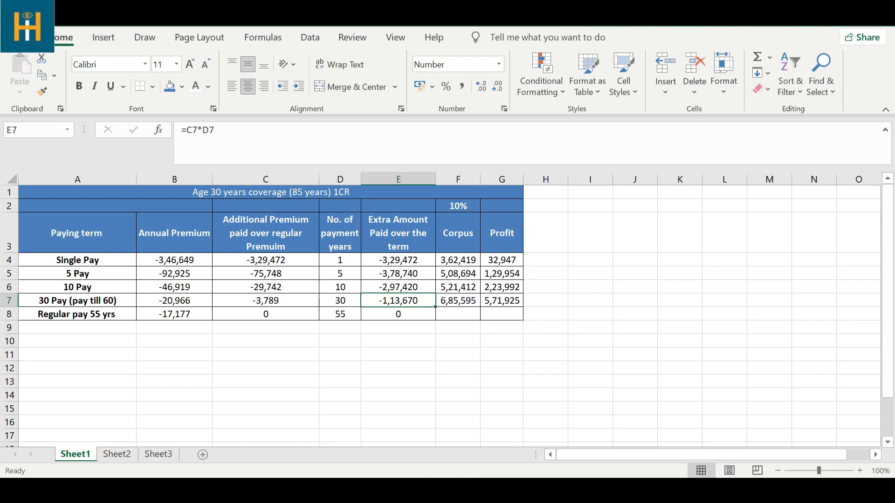
pyautogui.click(265, 287)
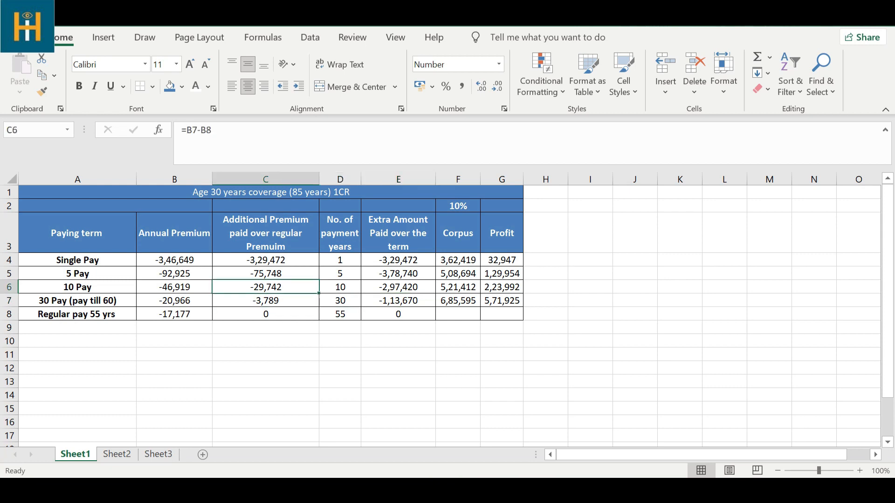
pyautogui.click(340, 301)
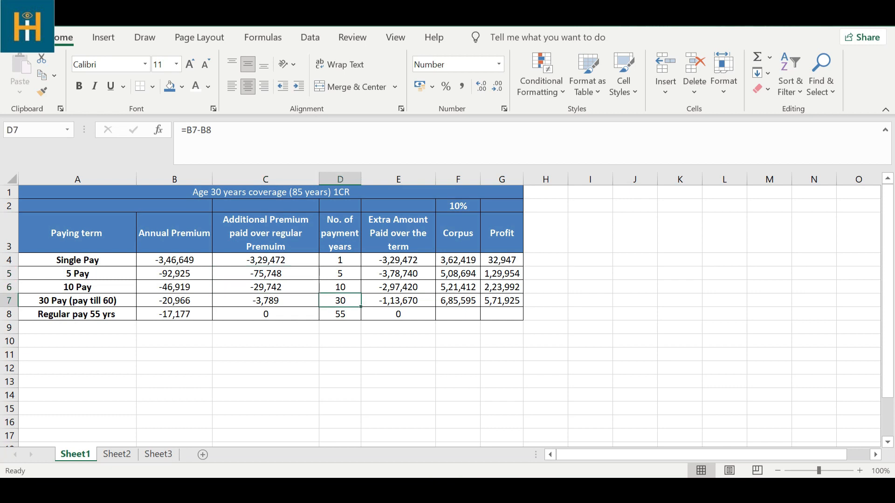
# Step: Inspect the FV corpus formulas and rewrite the 30 Pay corpus as =FV(F2,D7,C7,,1)
pyautogui.click(458, 300)
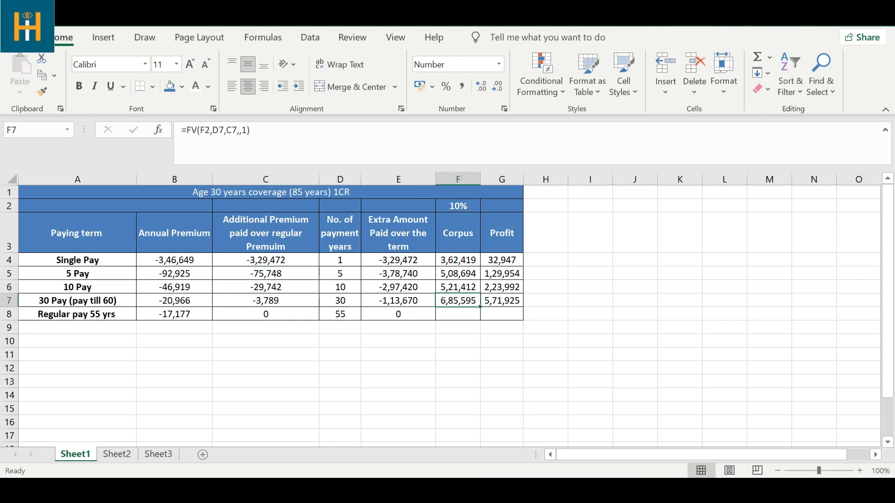
pyautogui.click(457, 287)
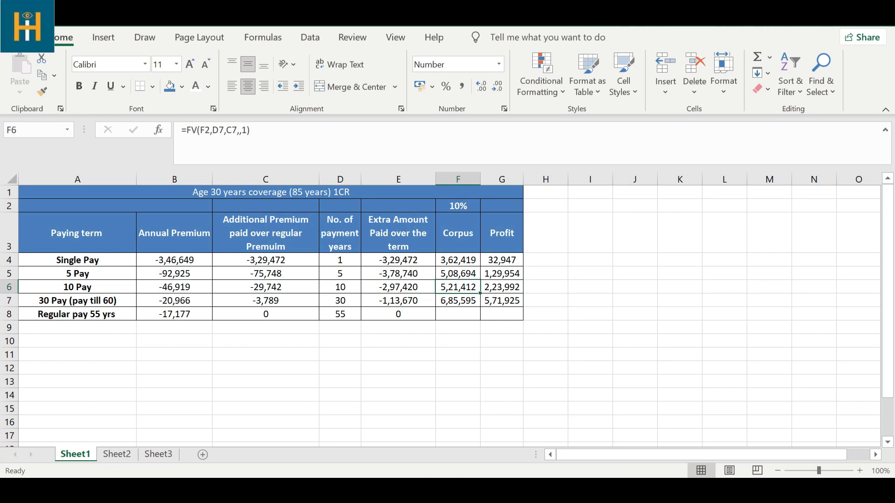
pyautogui.click(458, 272)
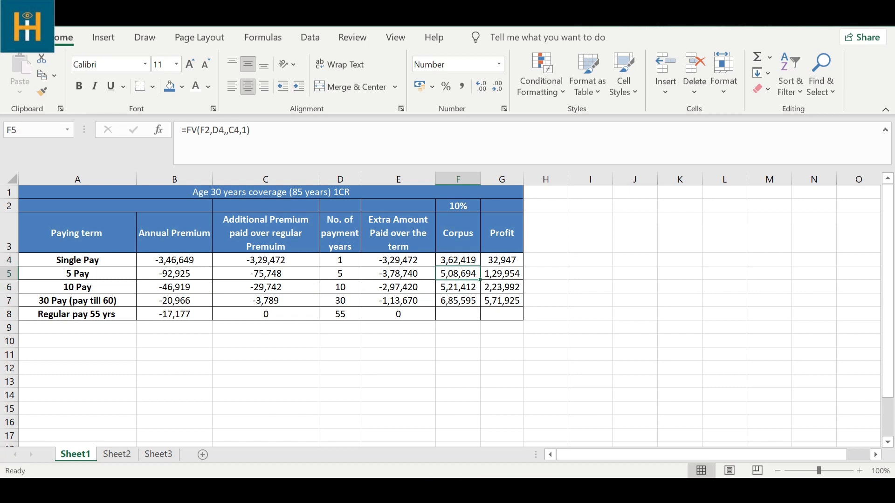
pyautogui.click(458, 301)
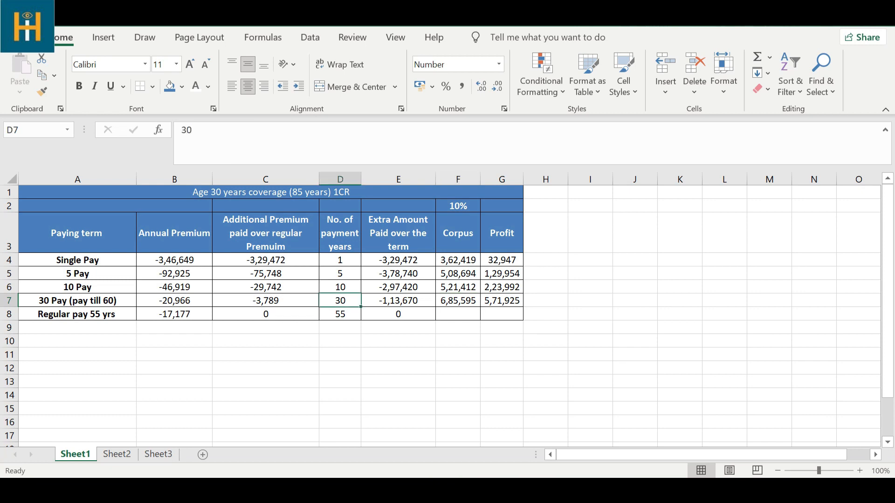
pyautogui.click(457, 300)
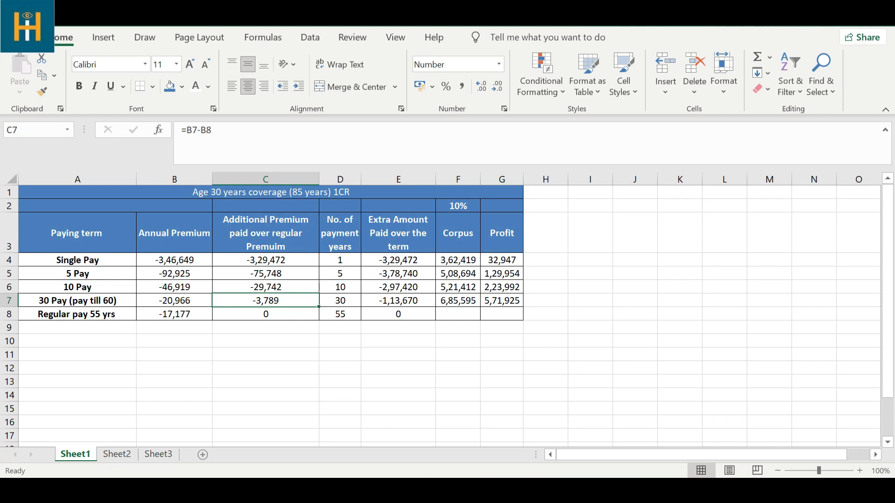
pyautogui.click(457, 301)
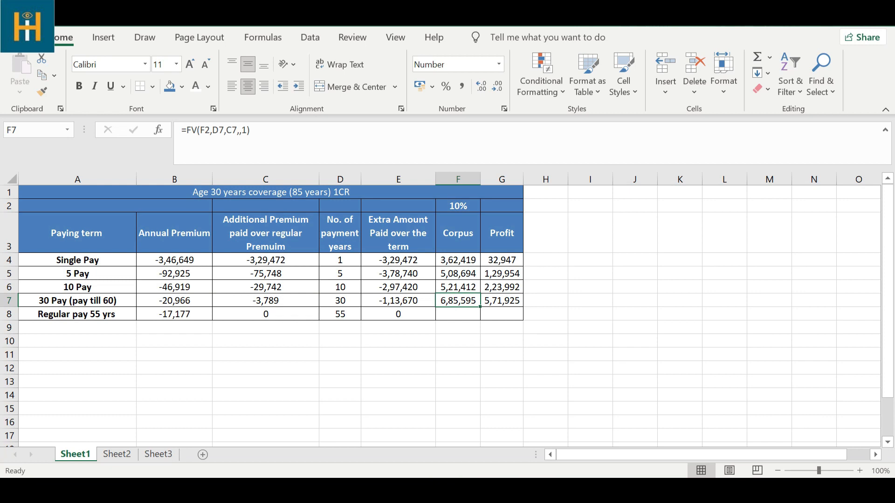
pyautogui.click(398, 300)
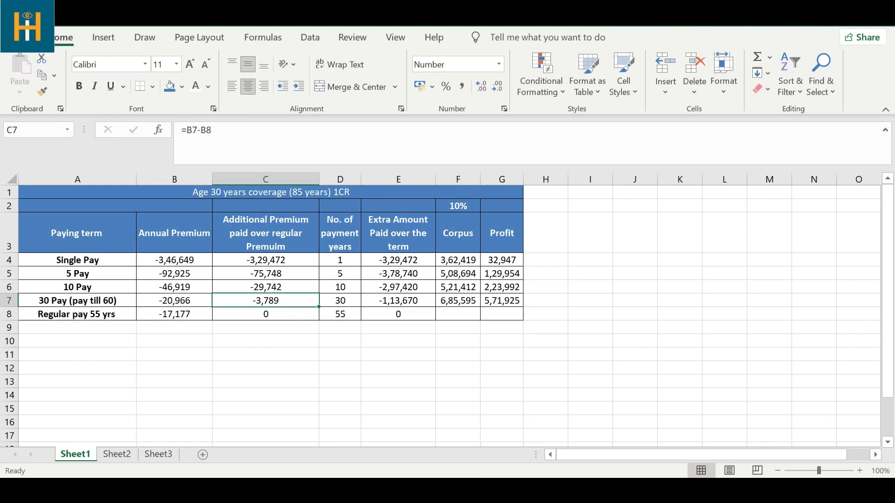
pyautogui.click(457, 300)
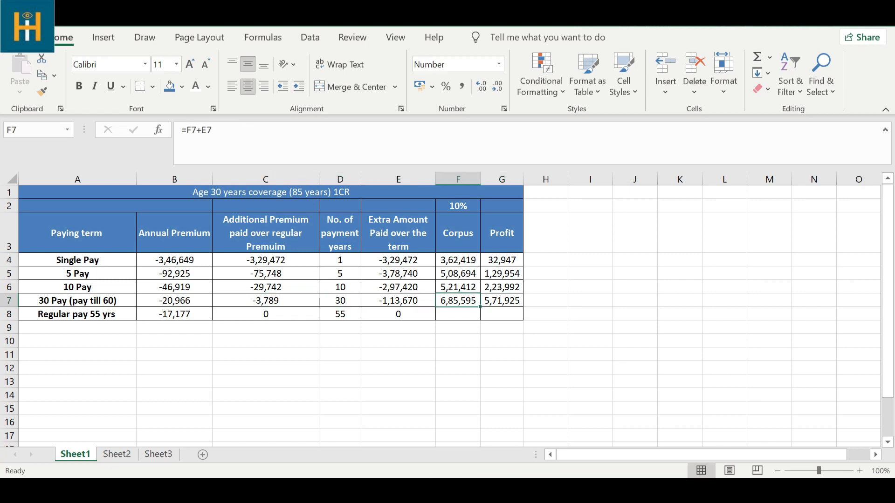
pyautogui.write('=FV(F2,D7,C7,,1)')
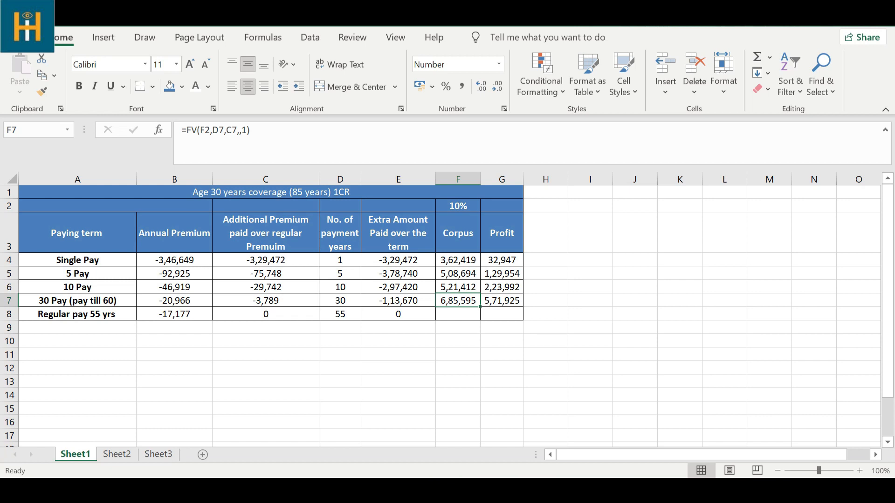
# Step: Check the Single Pay and 5 Pay corpus, profit and extra amount figures, then change the rate to 12%
pyautogui.click(458, 260)
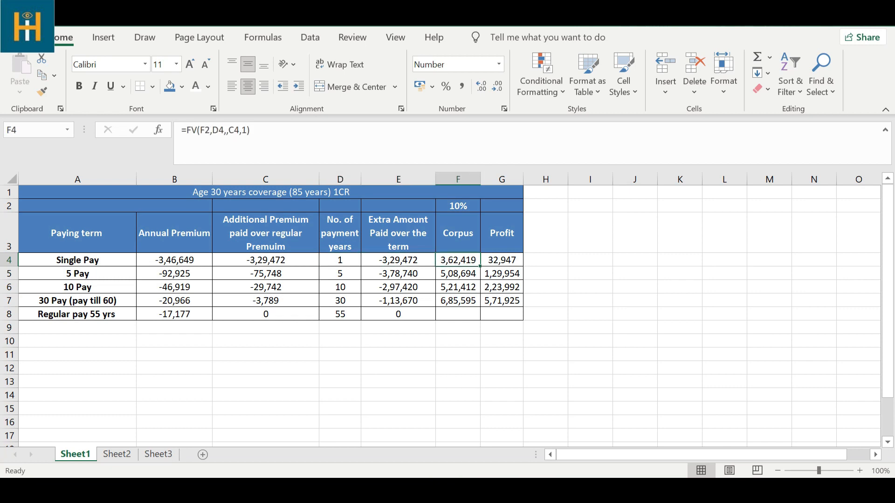
pyautogui.click(501, 260)
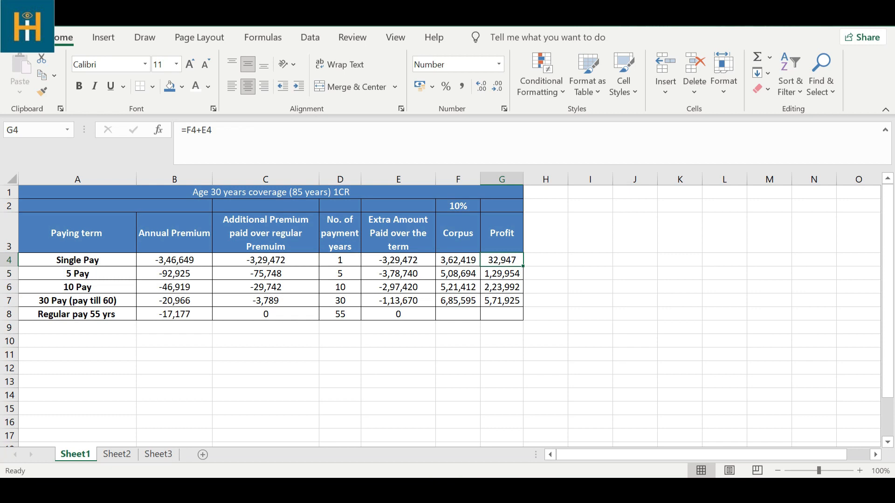
pyautogui.click(397, 260)
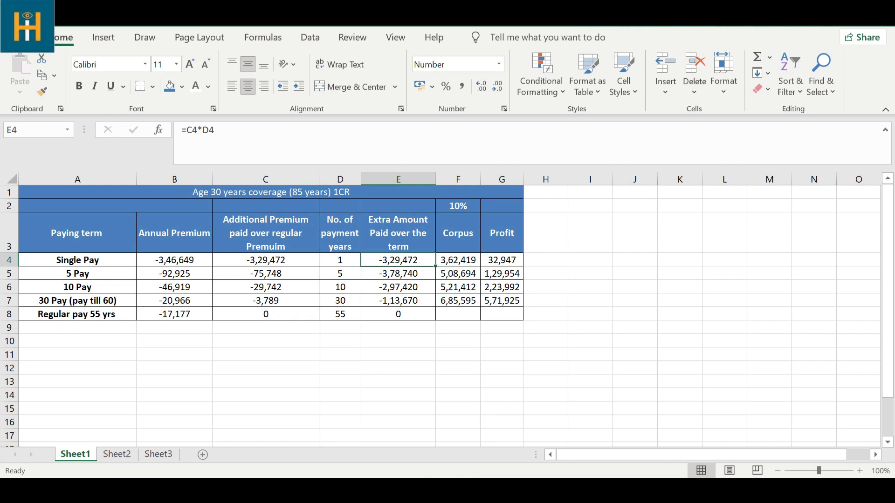
pyautogui.click(397, 274)
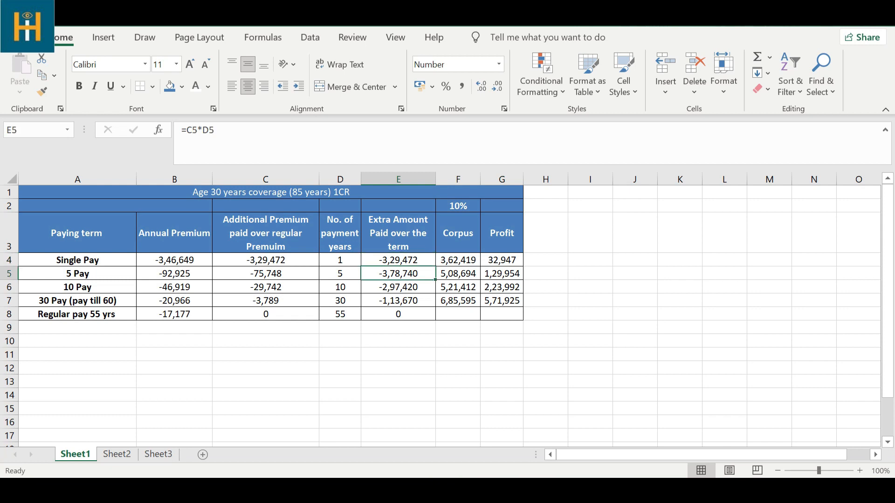
pyautogui.click(457, 273)
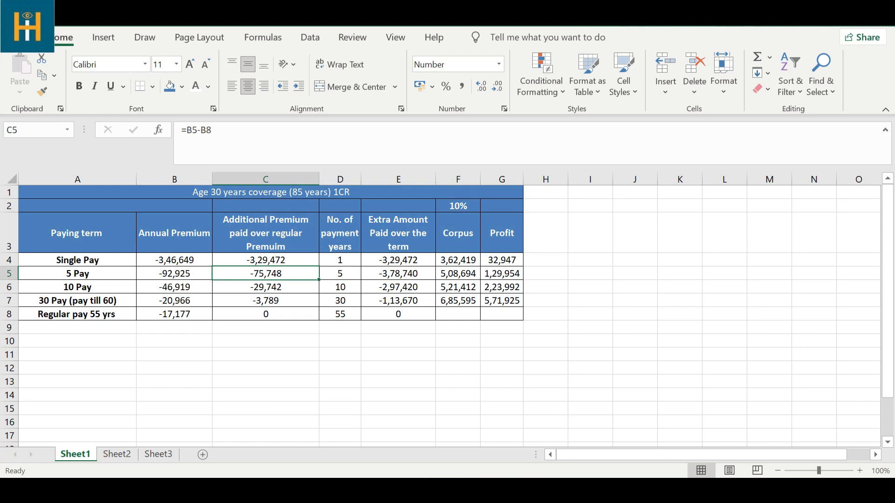
pyautogui.click(398, 274)
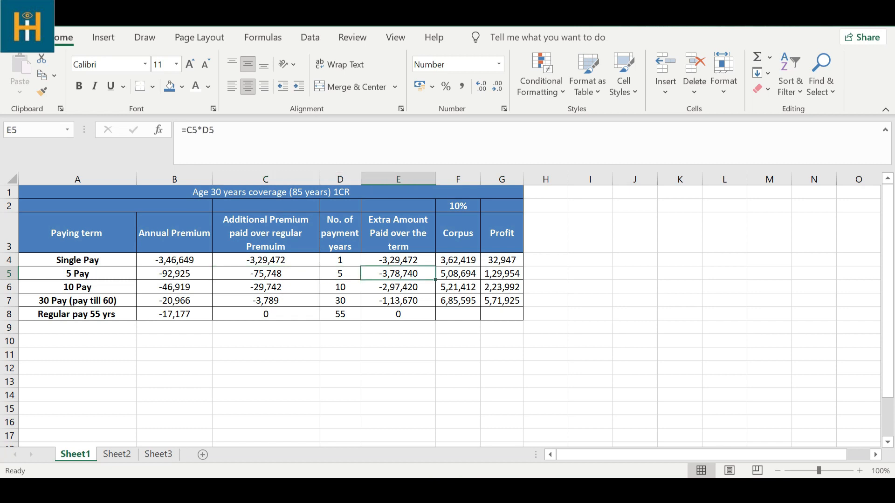
pyautogui.click(457, 273)
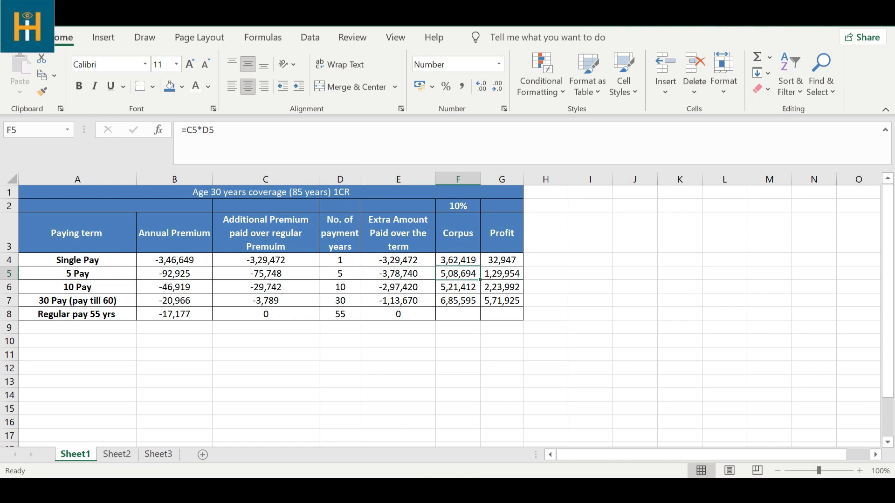
pyautogui.click(501, 273)
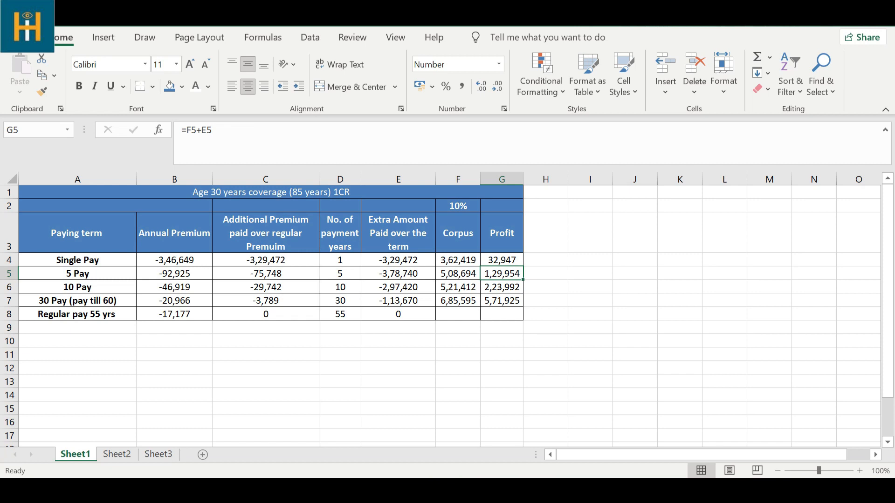
pyautogui.click(457, 274)
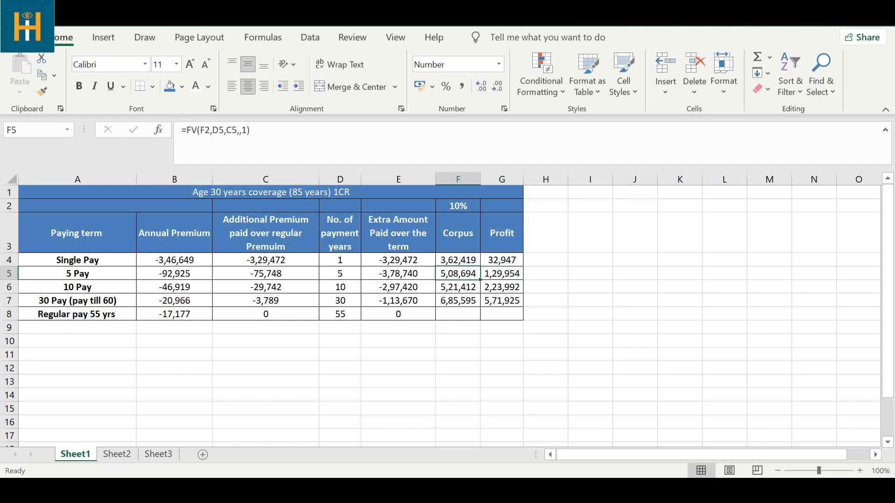
pyautogui.click(458, 205)
pyautogui.write('12')
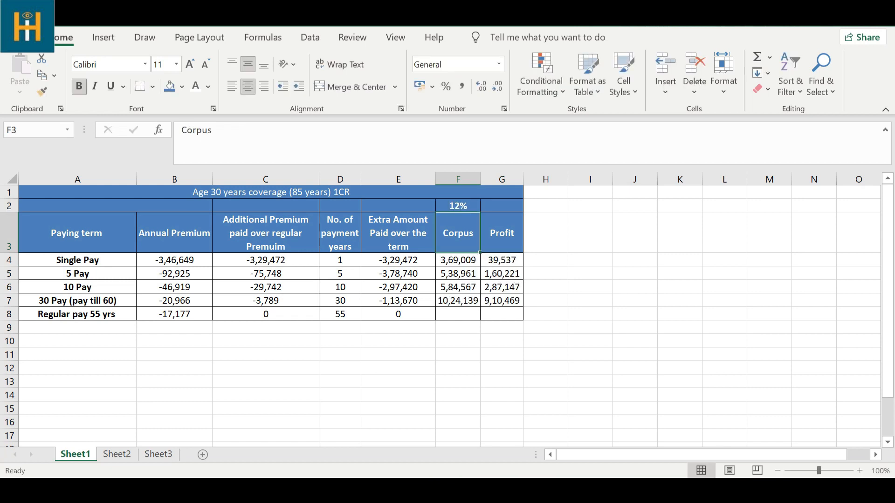
pyautogui.click(457, 273)
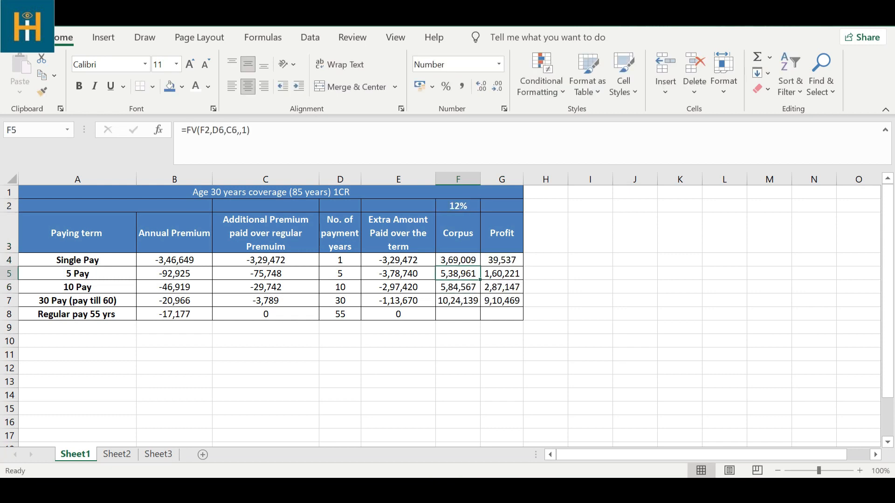
pyautogui.click(501, 274)
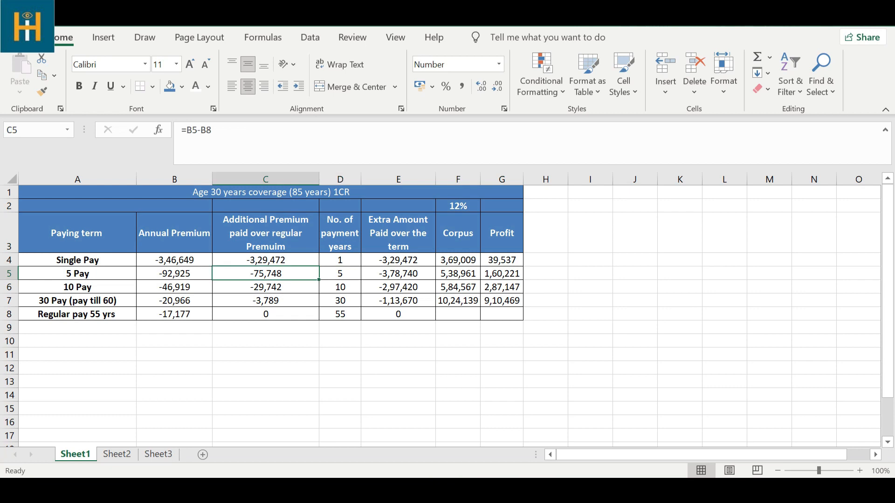
pyautogui.click(77, 273)
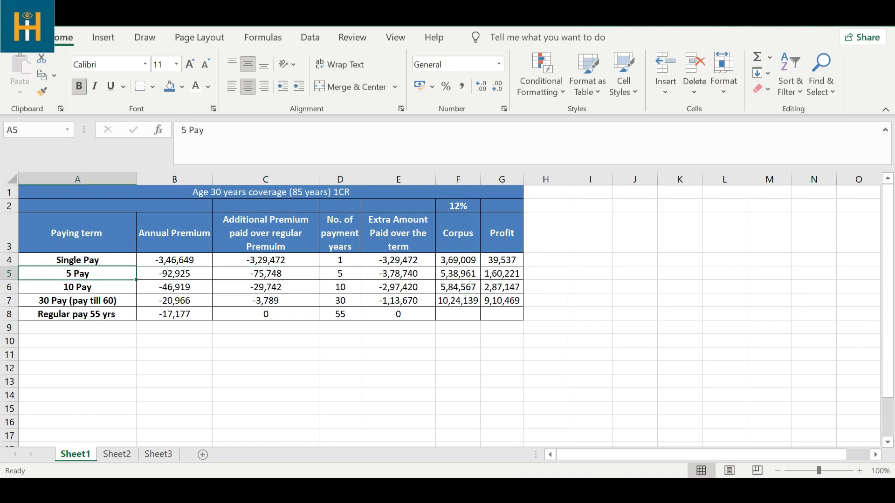
pyautogui.click(174, 274)
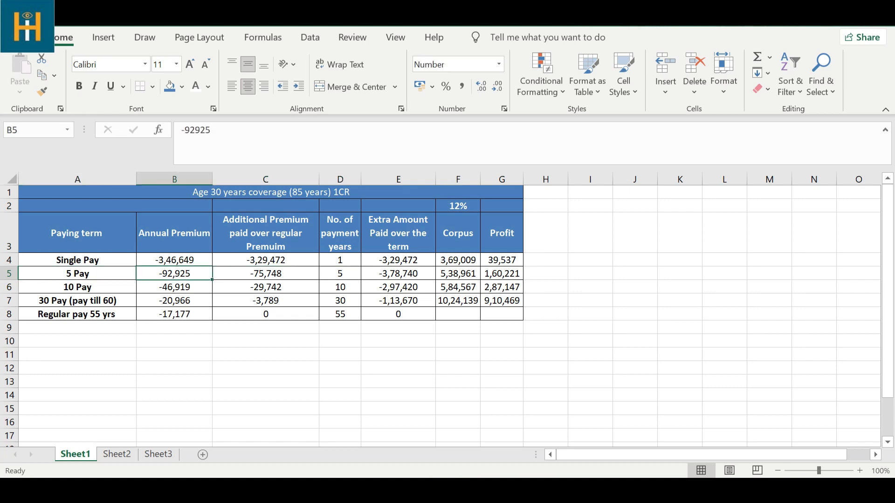
pyautogui.click(175, 314)
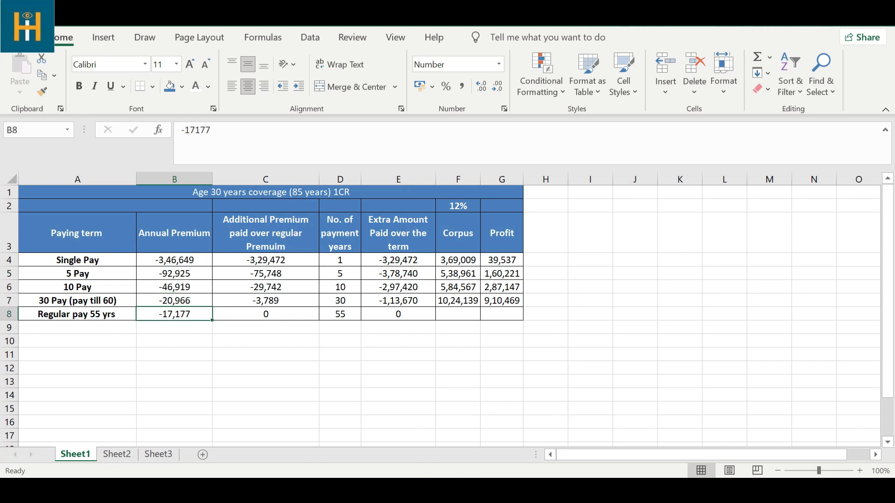